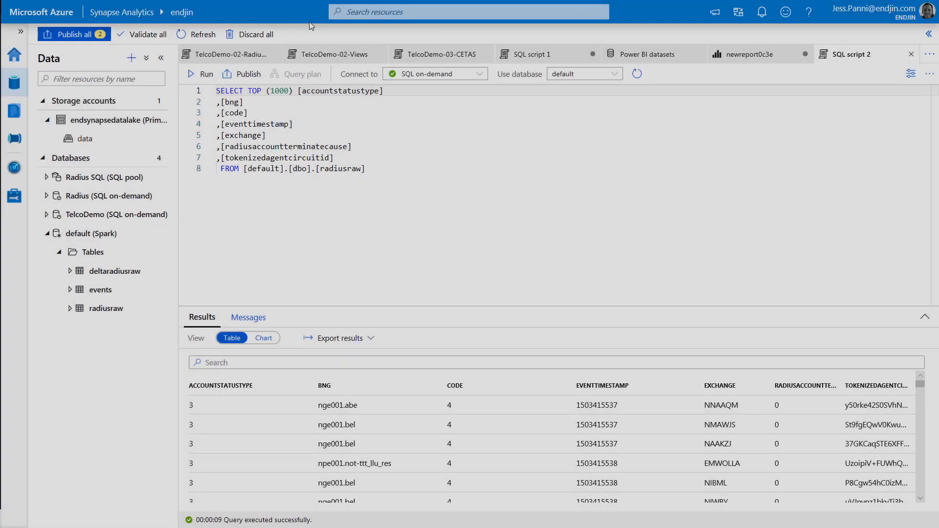
Step: Switch the TelcoDemo-02-Views query's connection to the Radius SQL pool and run it
click(334, 53)
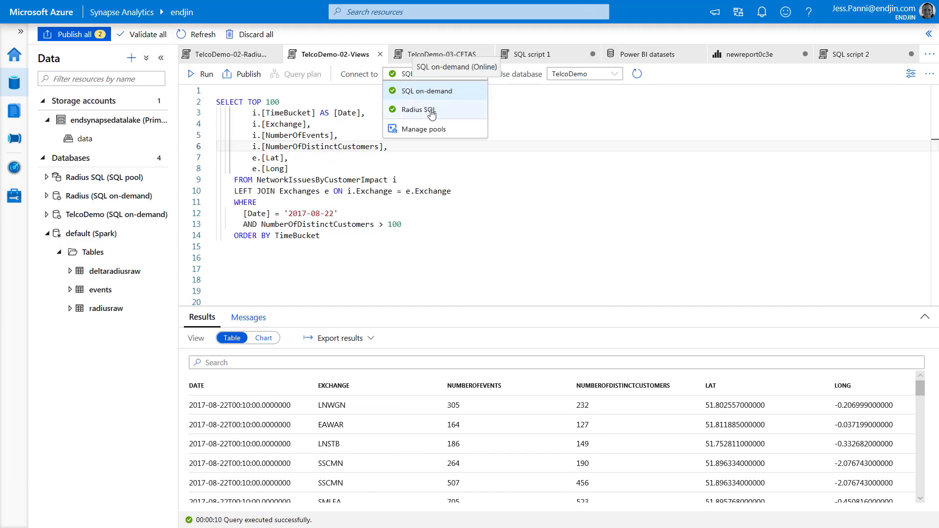
click(423, 110)
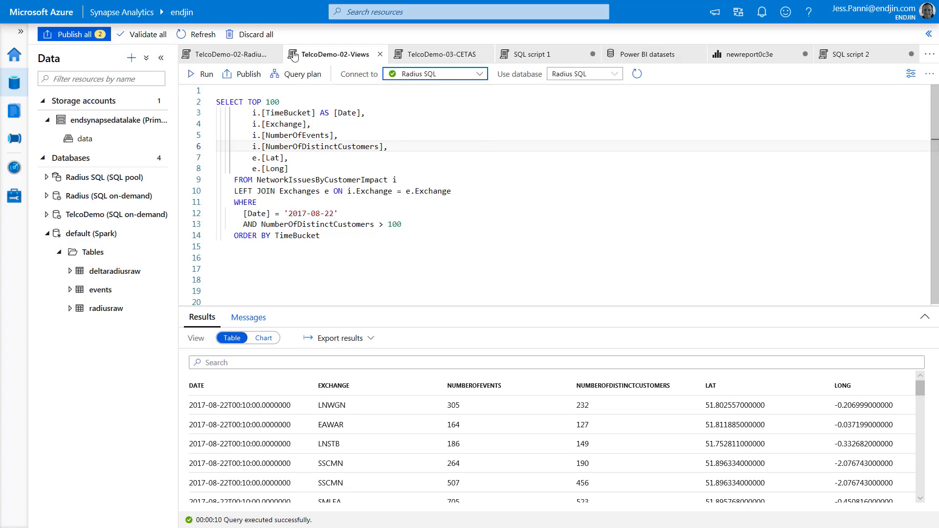
click(200, 74)
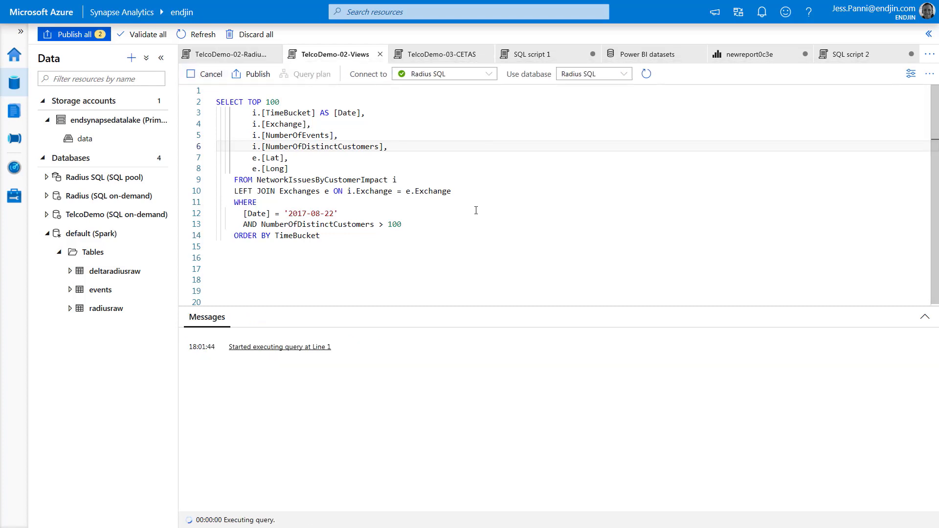